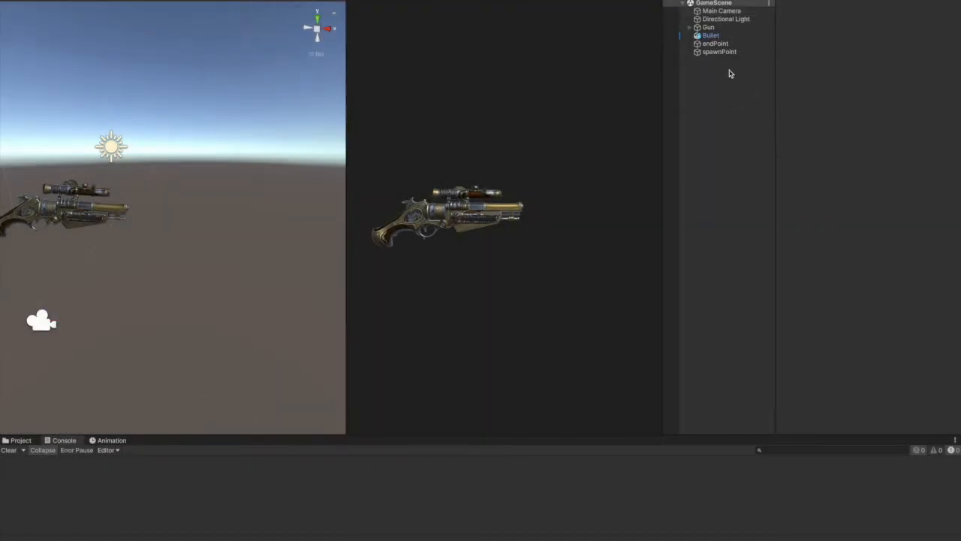
- Inspect the main camera's GameScene script, the Bullet object and the endPoint marker
{"action": "left_click", "coordinate": [722, 11]}
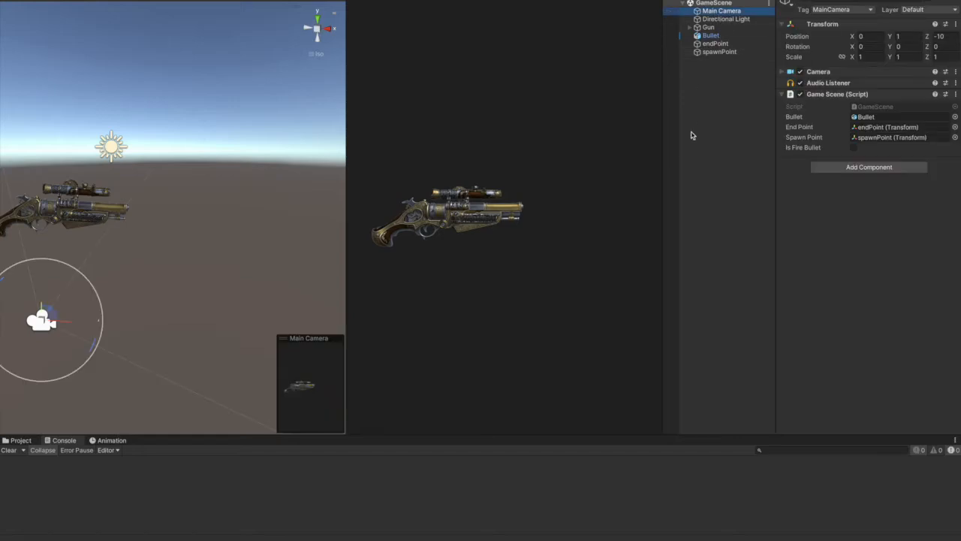
{"action": "left_click", "coordinate": [711, 35]}
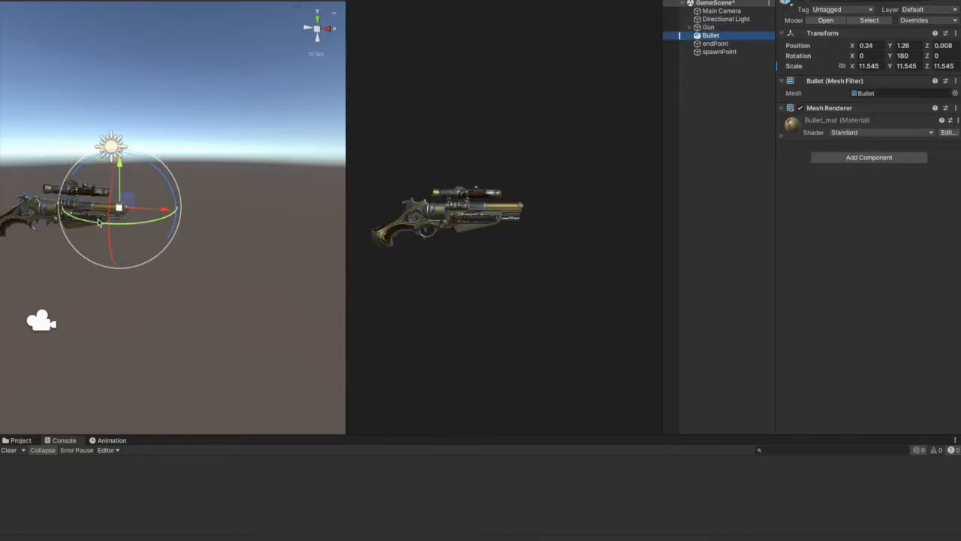
{"action": "left_click", "coordinate": [715, 43]}
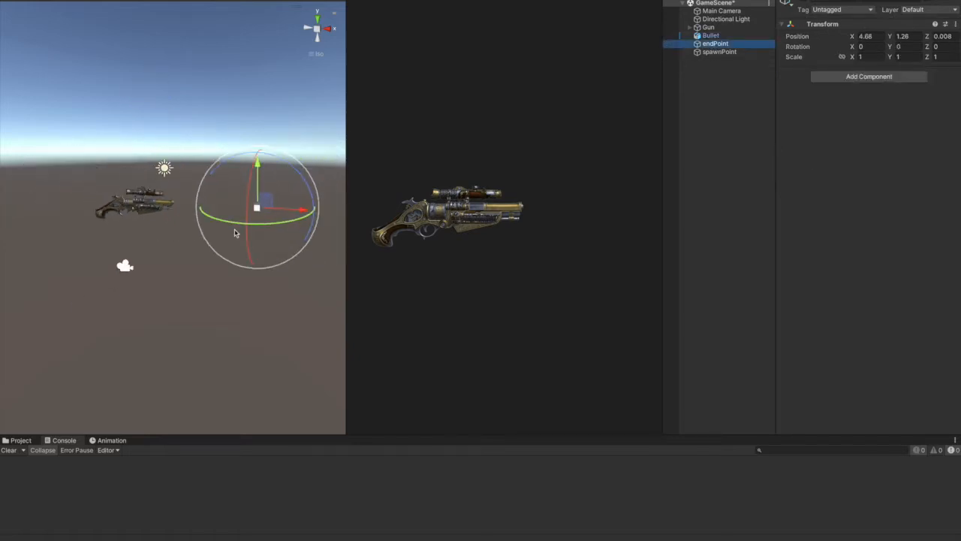
{"action": "left_click", "coordinate": [710, 36]}
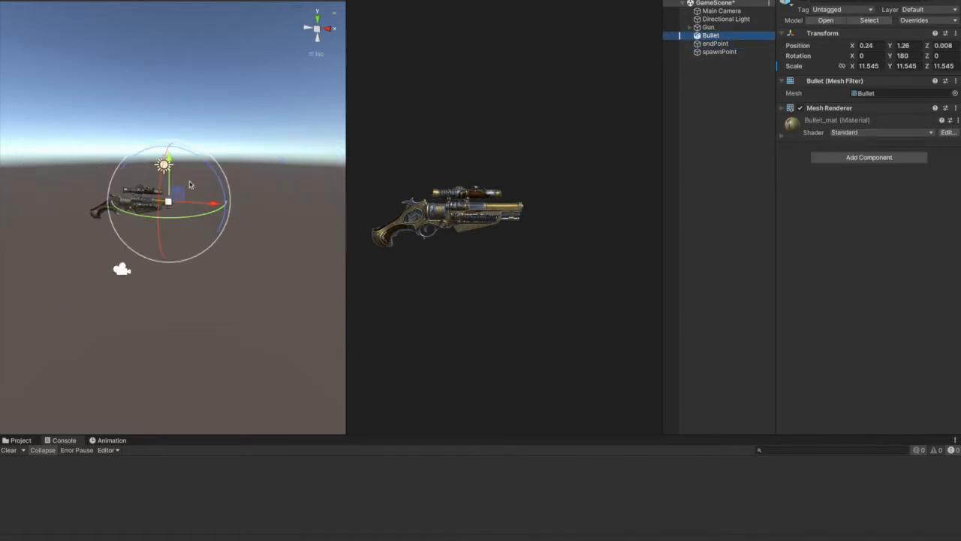
- Drag the bullet onto endPoint, comparing the endPoint and spawnPoint marker positions
{"action": "left_click_drag", "start_coordinate": [214, 203], "coordinate": [307, 204]}
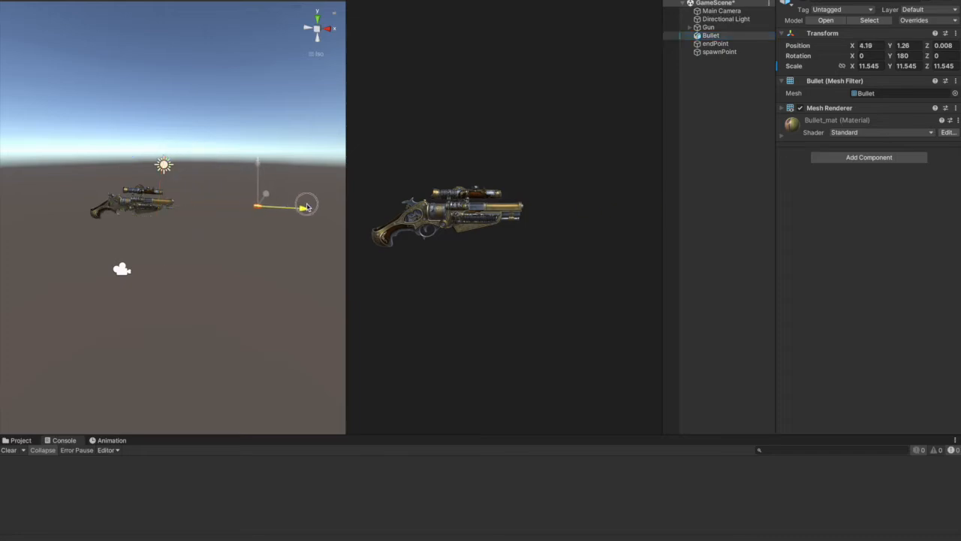
{"action": "left_click_drag", "start_coordinate": [305, 207], "coordinate": [308, 211]}
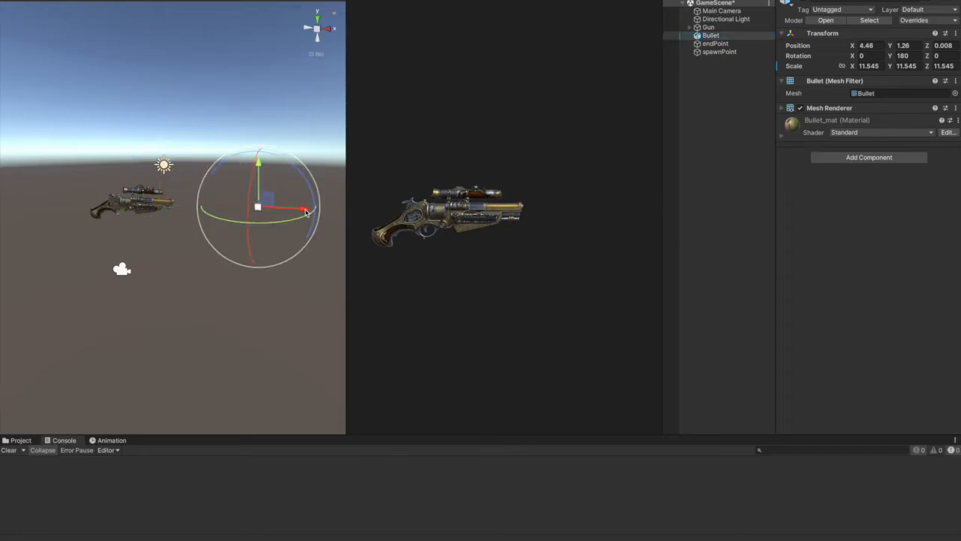
{"action": "left_click", "coordinate": [715, 43]}
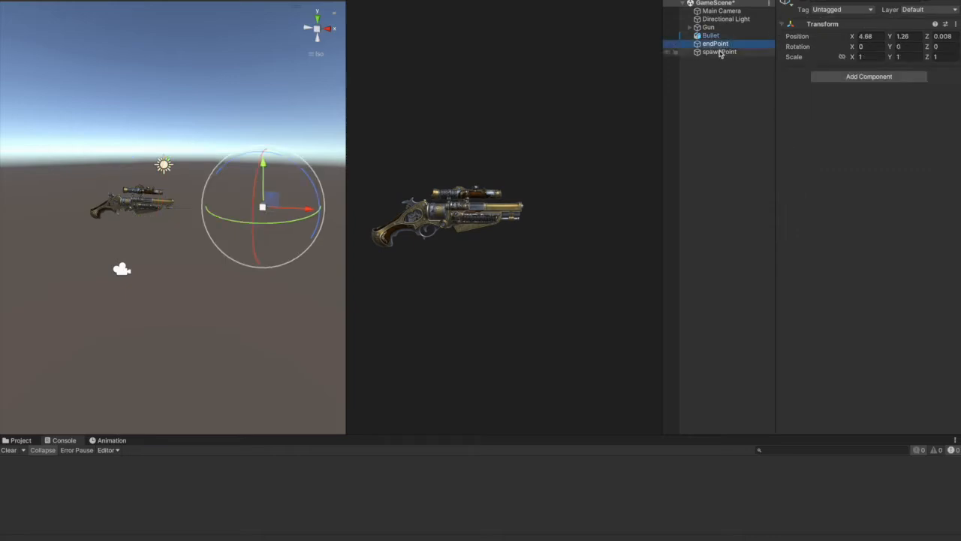
{"action": "left_click", "coordinate": [719, 52]}
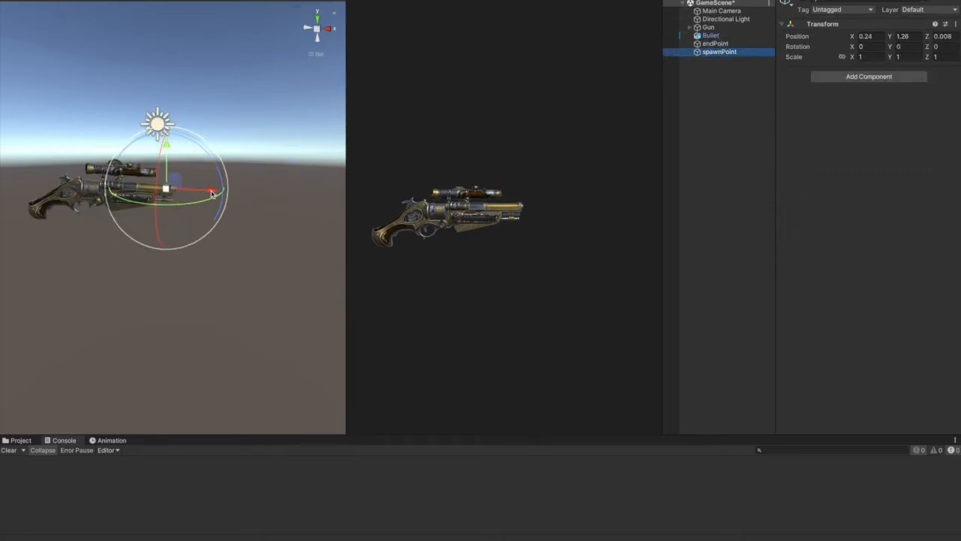
{"action": "left_click_drag", "start_coordinate": [215, 194], "coordinate": [263, 196]}
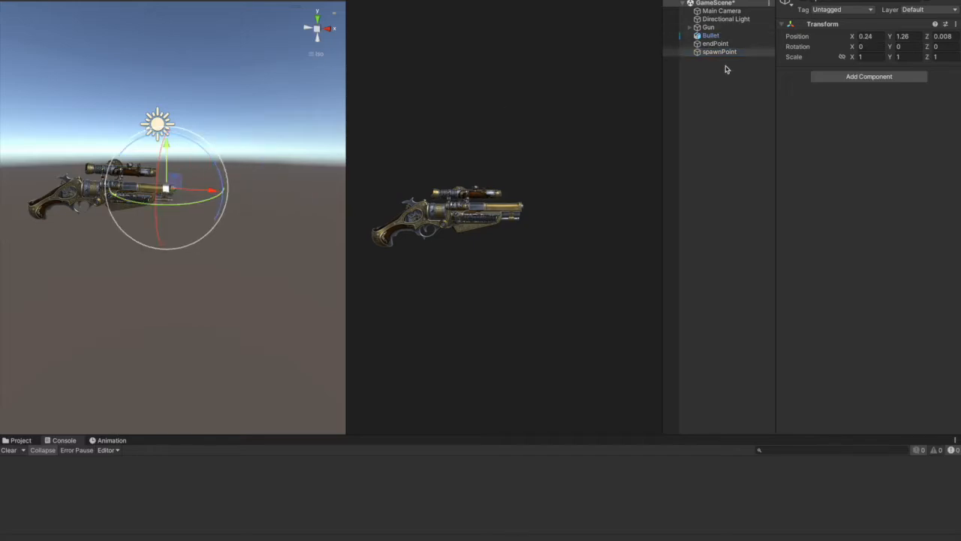
- Recheck Bullet, Gun and camera script, then highlight 'bullet' in GameScene.cs's Instantiate call
{"action": "left_click", "coordinate": [709, 36]}
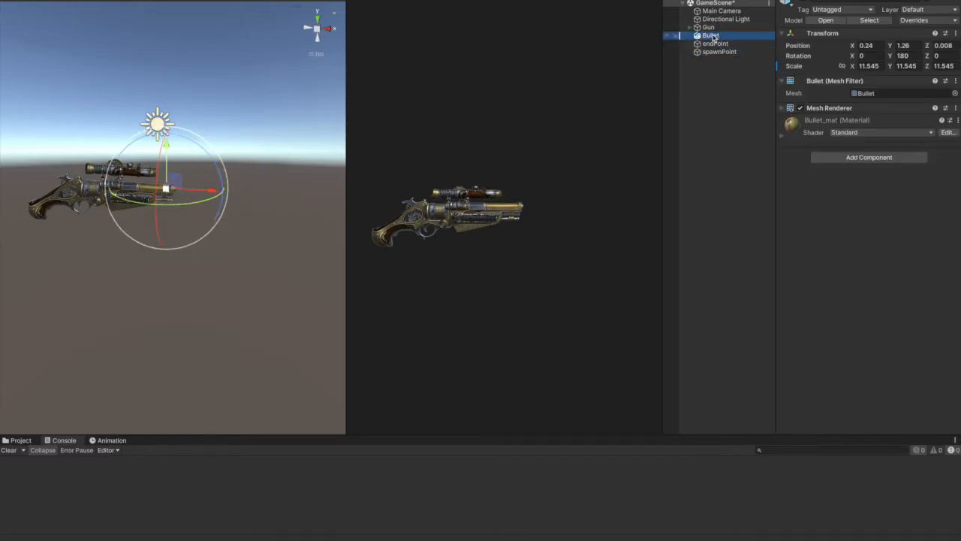
{"action": "left_click", "coordinate": [721, 11]}
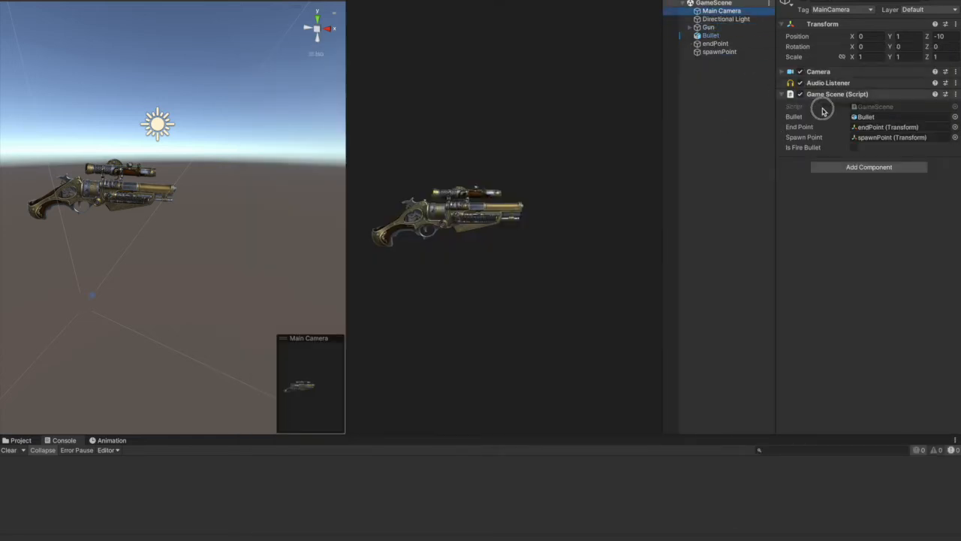
{"action": "left_click", "coordinate": [708, 27]}
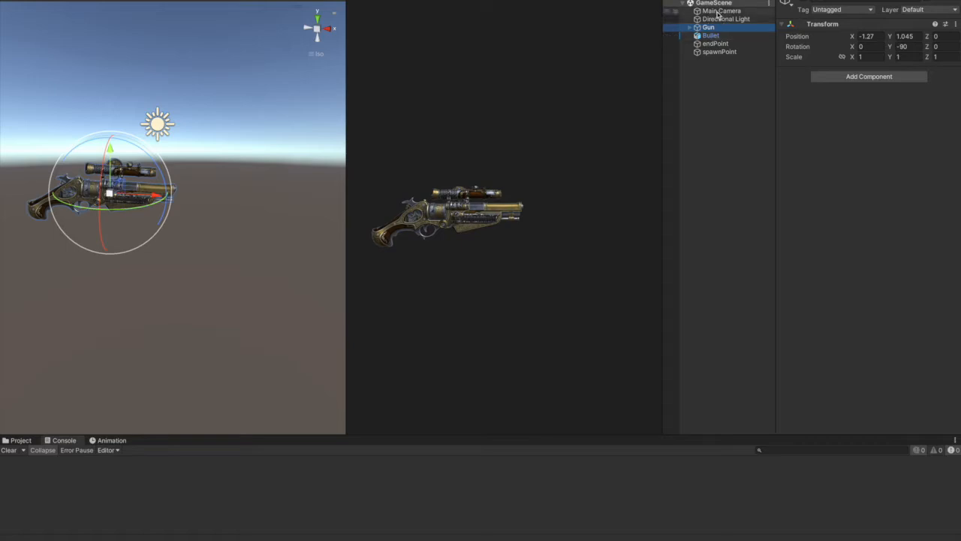
{"action": "left_click", "coordinate": [721, 11]}
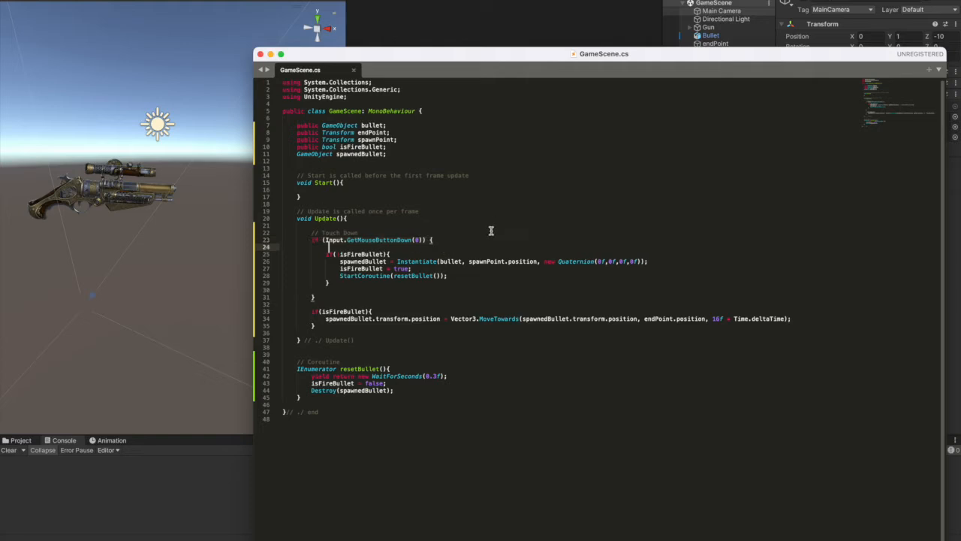
{"action": "mouse_move", "coordinate": [486, 242]}
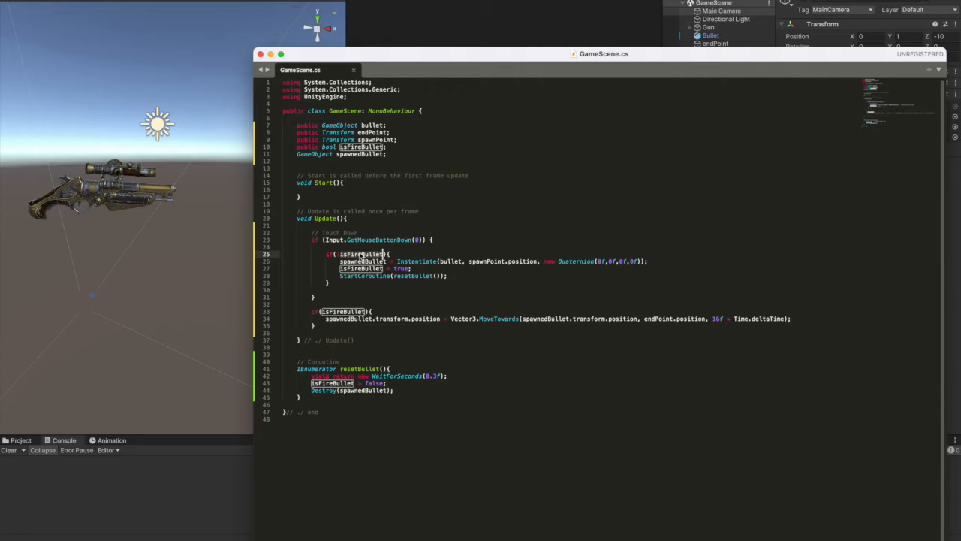
{"action": "mouse_move", "coordinate": [356, 276]}
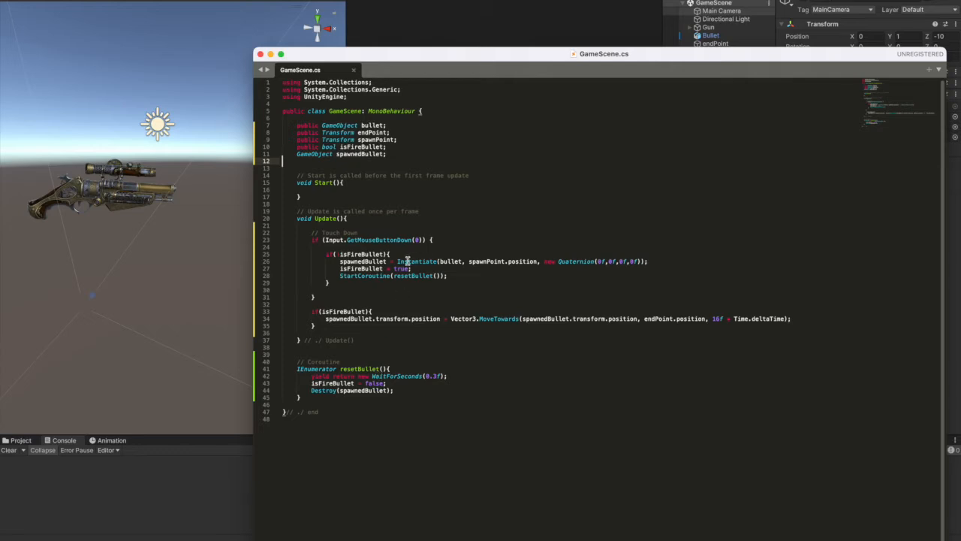
{"action": "double_click", "coordinate": [451, 261]}
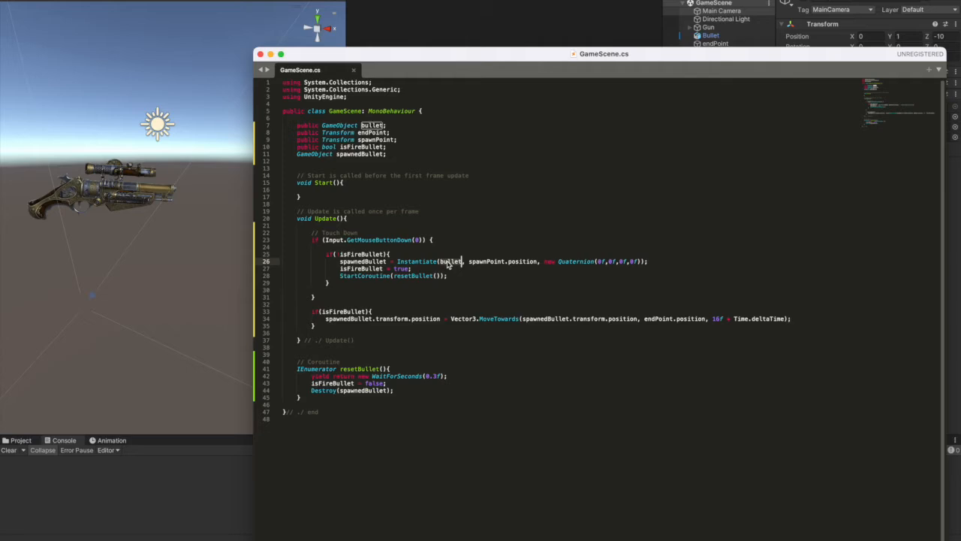
{"action": "mouse_move", "coordinate": [494, 265]}
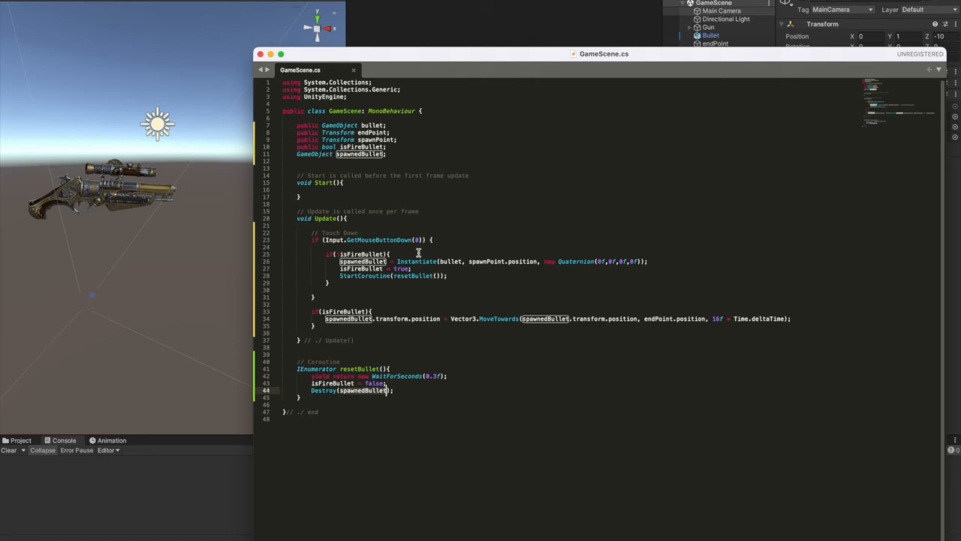
{"action": "mouse_move", "coordinate": [422, 339]}
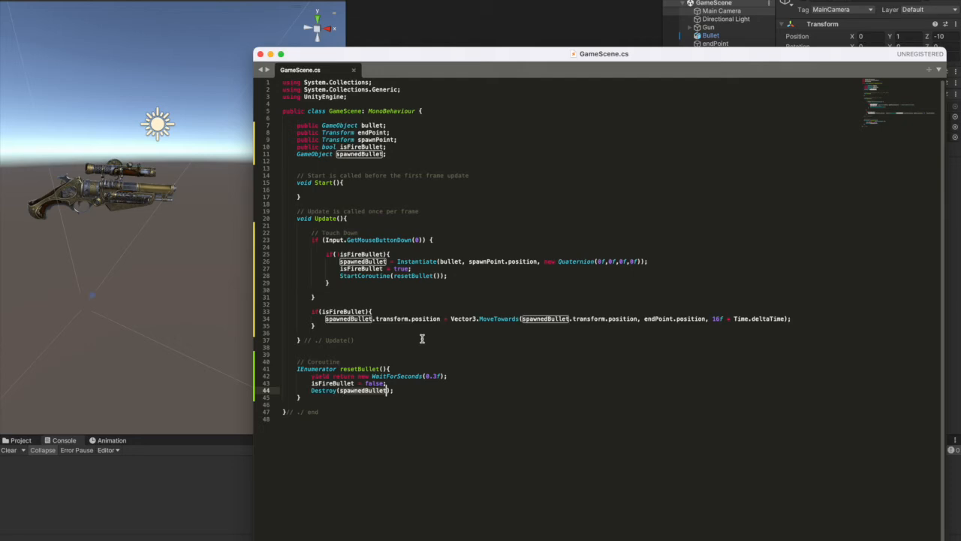
{"action": "mouse_move", "coordinate": [420, 340]}
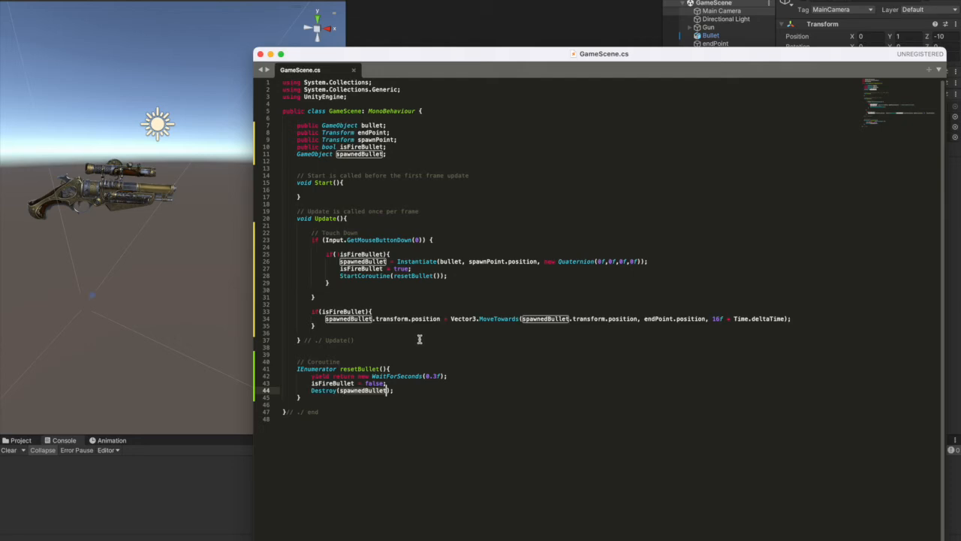
{"action": "mouse_move", "coordinate": [449, 292]}
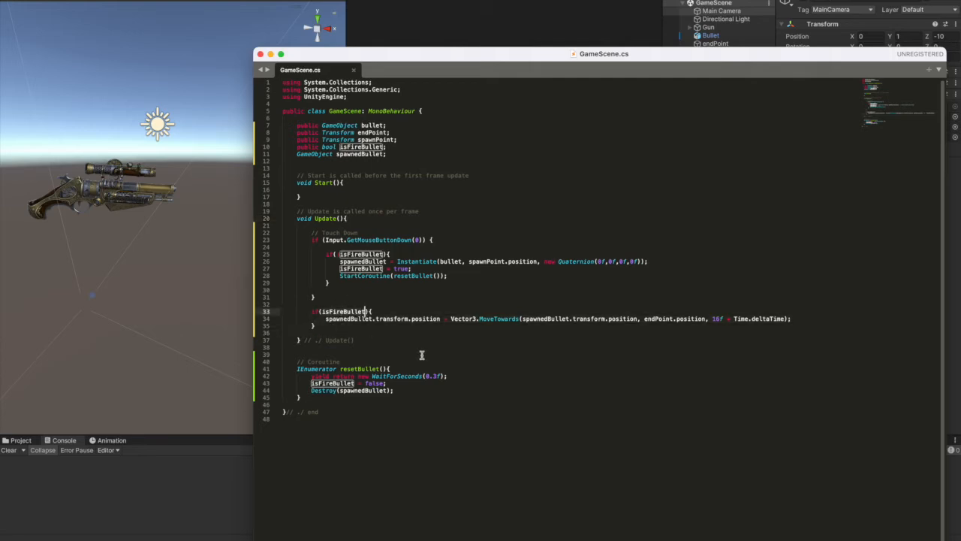
{"action": "double_click", "coordinate": [347, 318]}
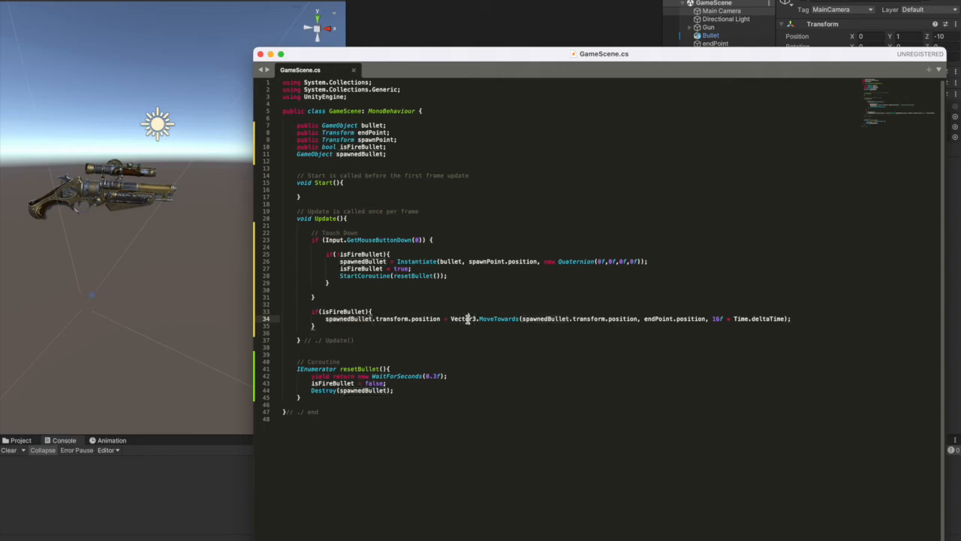
{"action": "double_click", "coordinate": [498, 318]}
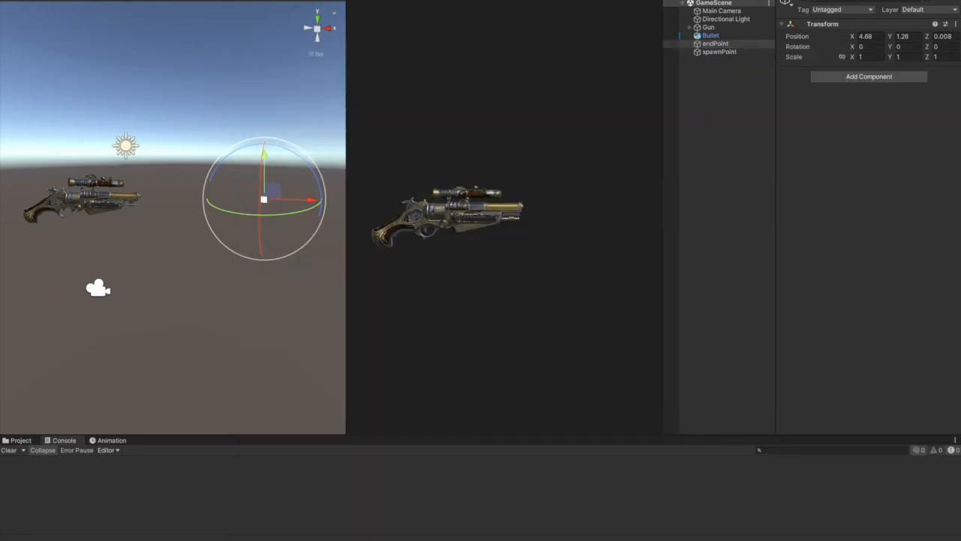
{"action": "left_click", "coordinate": [715, 43]}
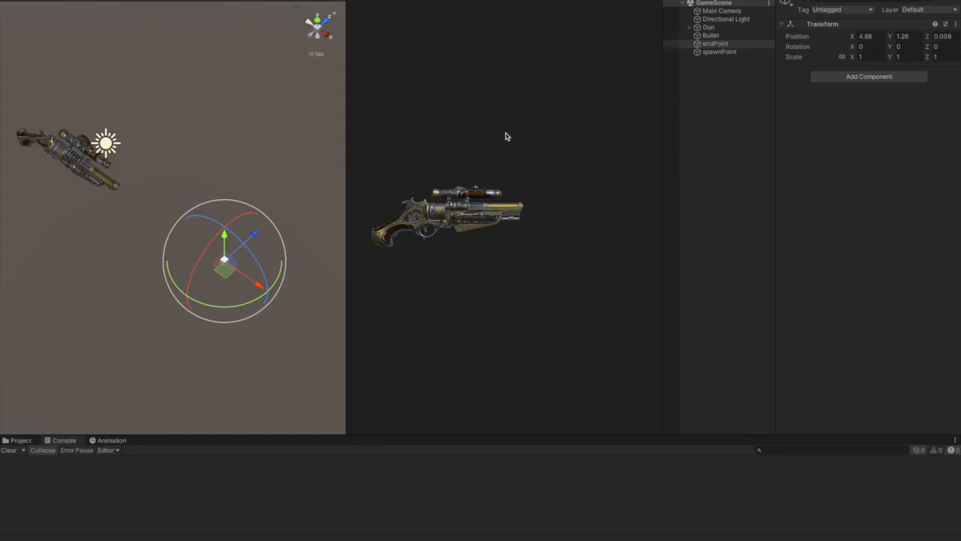
{"action": "mouse_move", "coordinate": [473, 124]}
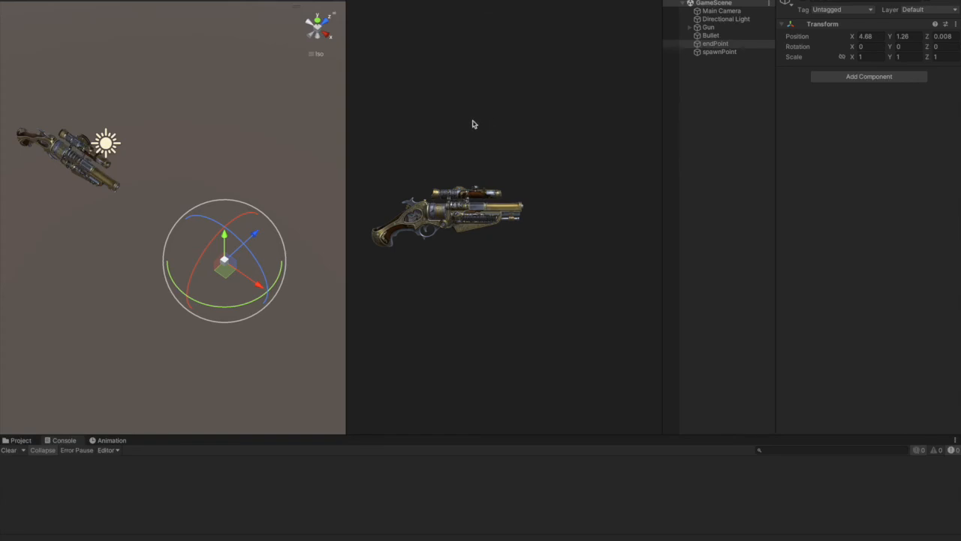